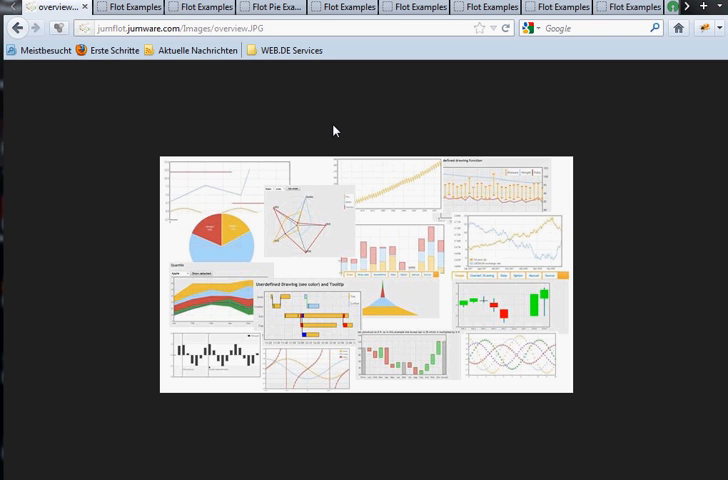
mouse_move(332, 127)
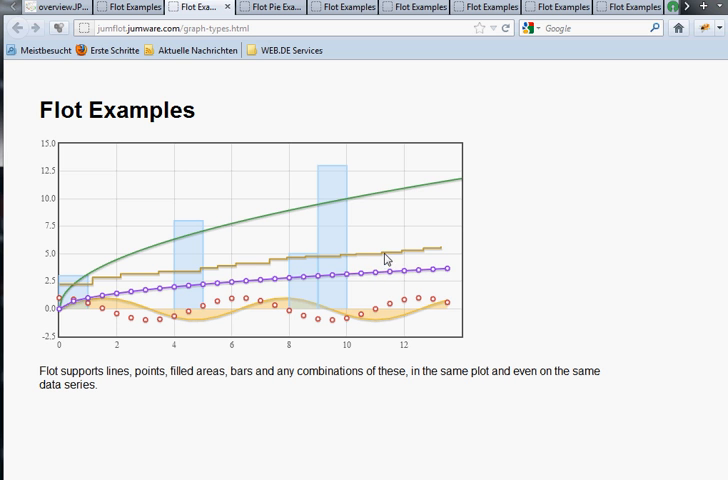
mouse_move(388, 320)
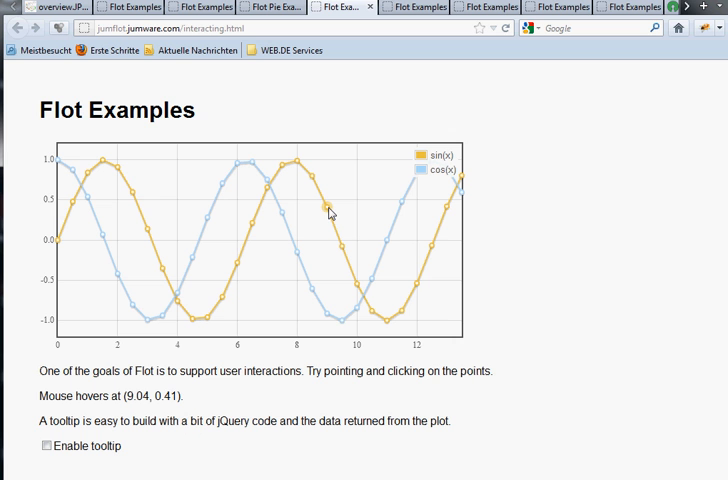
mouse_move(133, 378)
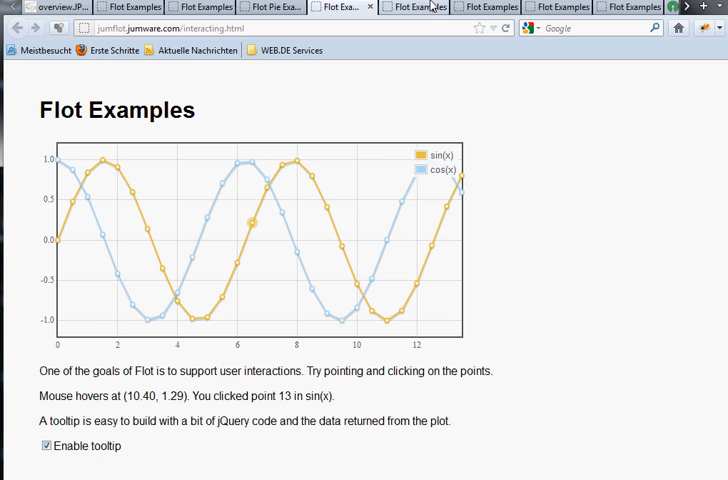
Switch to the zooming.html tab showing the sin(x sin(x)) plot with its overview.
click(412, 7)
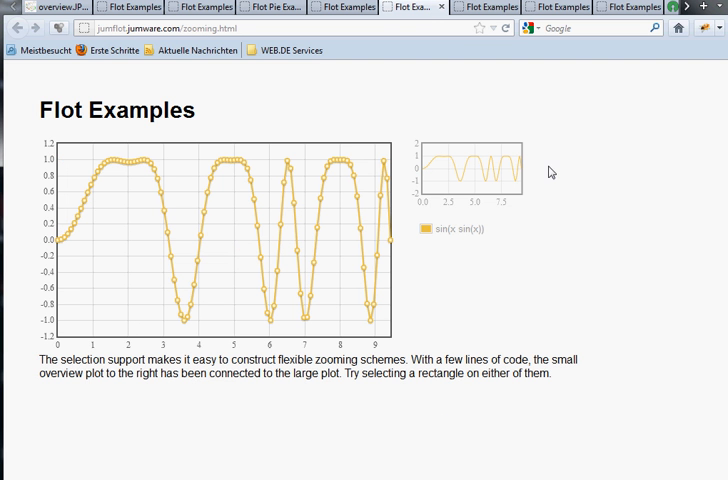
mouse_move(207, 200)
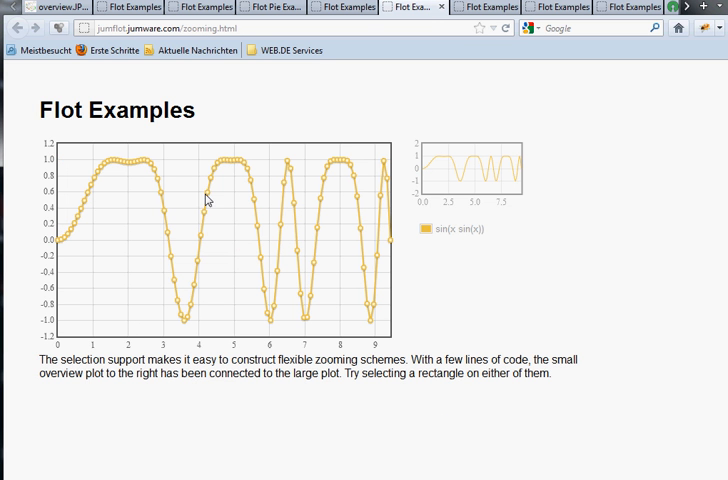
mouse_move(205, 158)
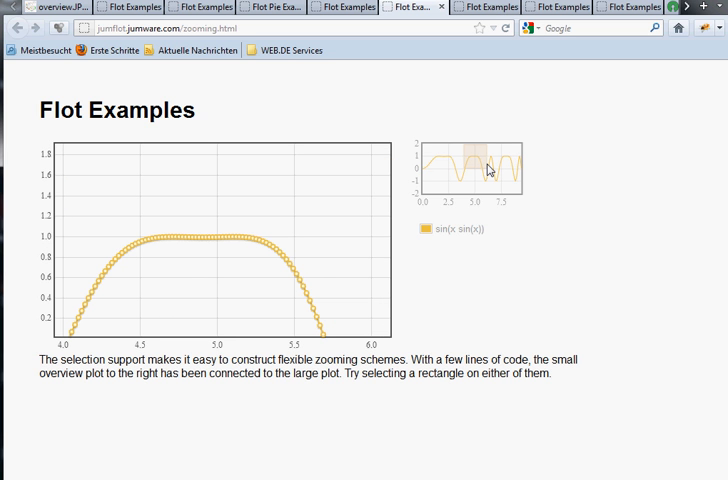
mouse_move(473, 37)
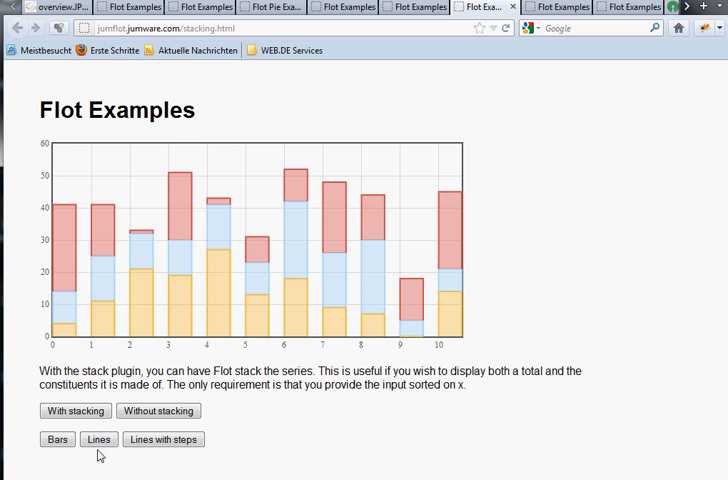
Draw the stacked chart with 'Lines with steps', view Gantt.html, then return to the overview image.
click(163, 439)
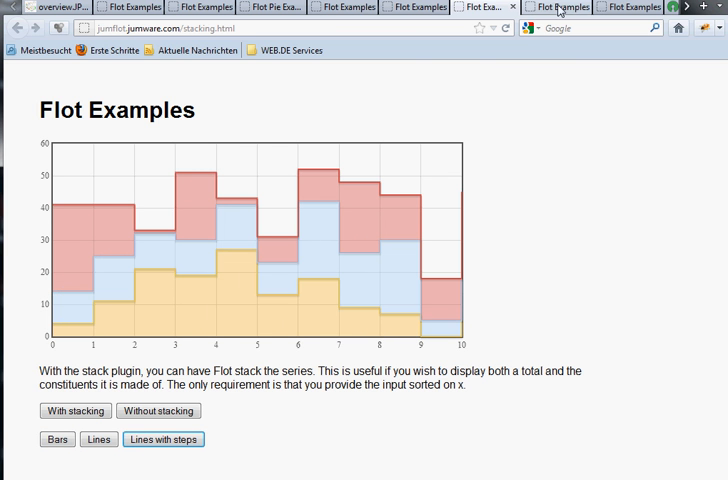
click(570, 8)
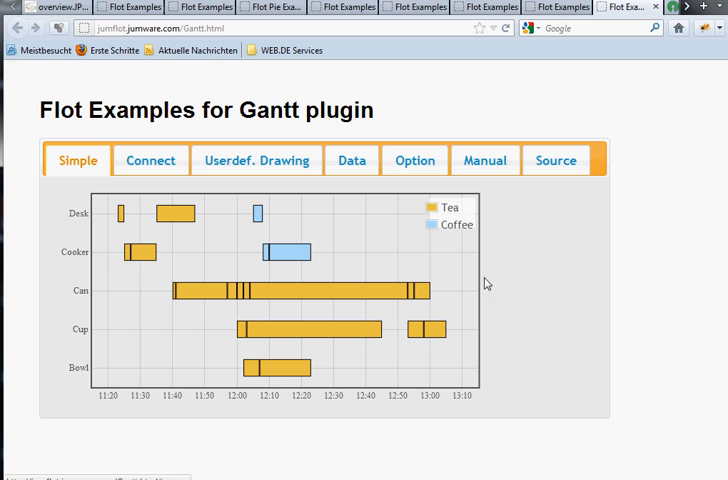
click(256, 160)
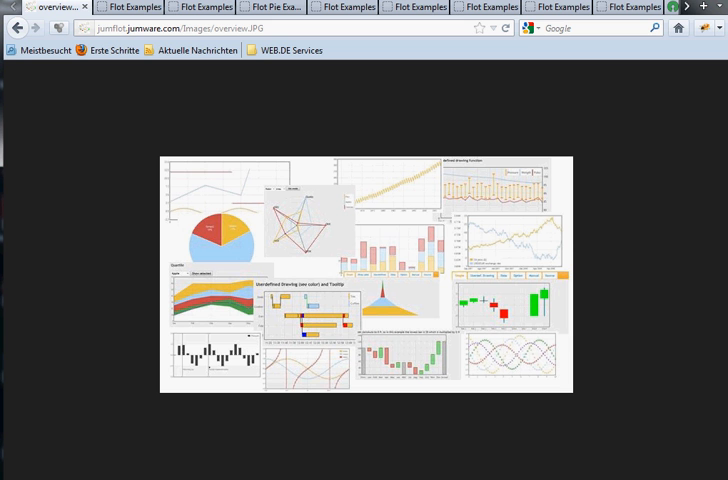
mouse_move(547, 202)
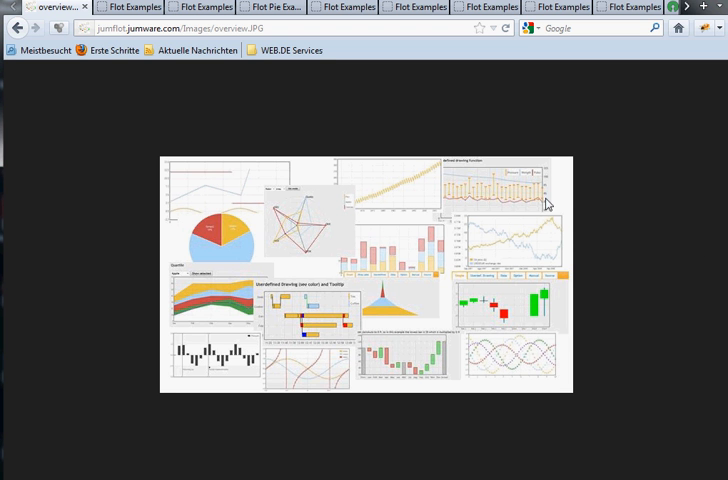